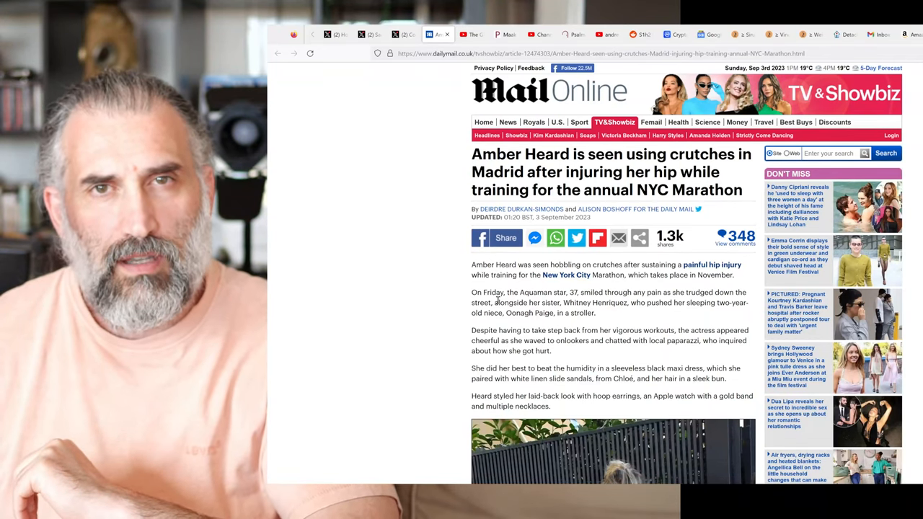
Scroll through the current page, then switch to the X tab showing the mocking-replies screenshot
{"action": "scroll", "scroll_direction": "down", "scroll_amount": 3}
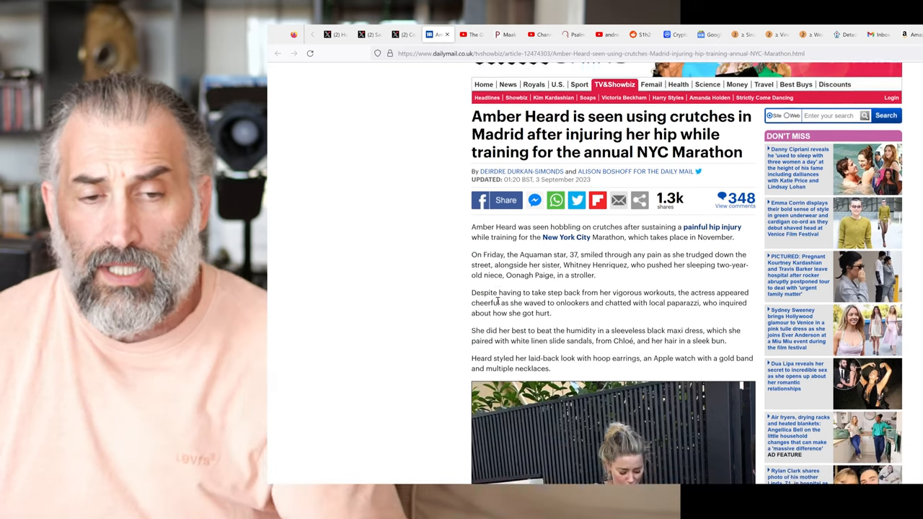
{"action": "scroll", "scroll_direction": "down", "scroll_amount": 3}
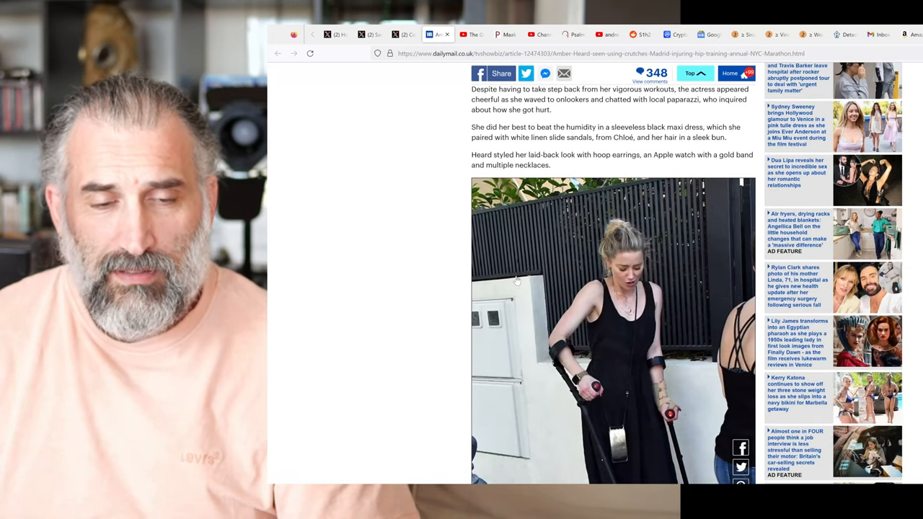
{"action": "scroll", "scroll_direction": "down", "scroll_amount": 3}
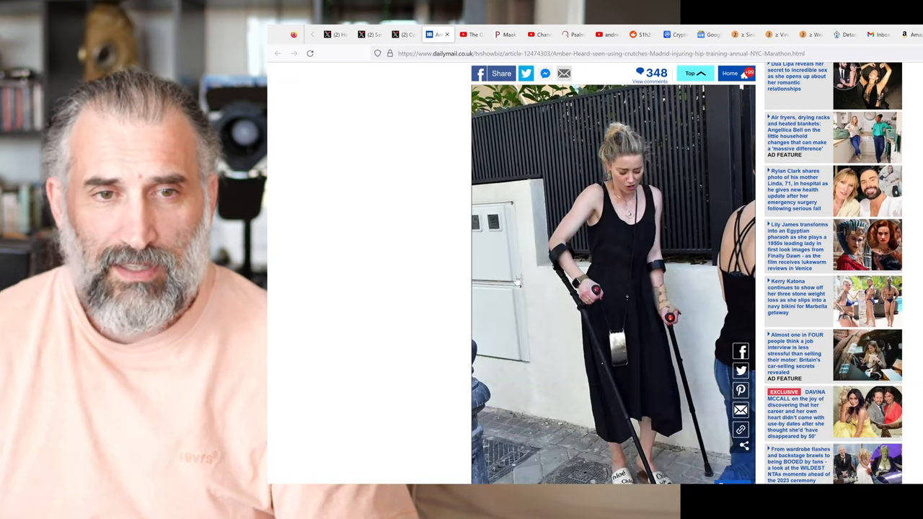
{"action": "scroll", "scroll_direction": "down", "scroll_amount": 3}
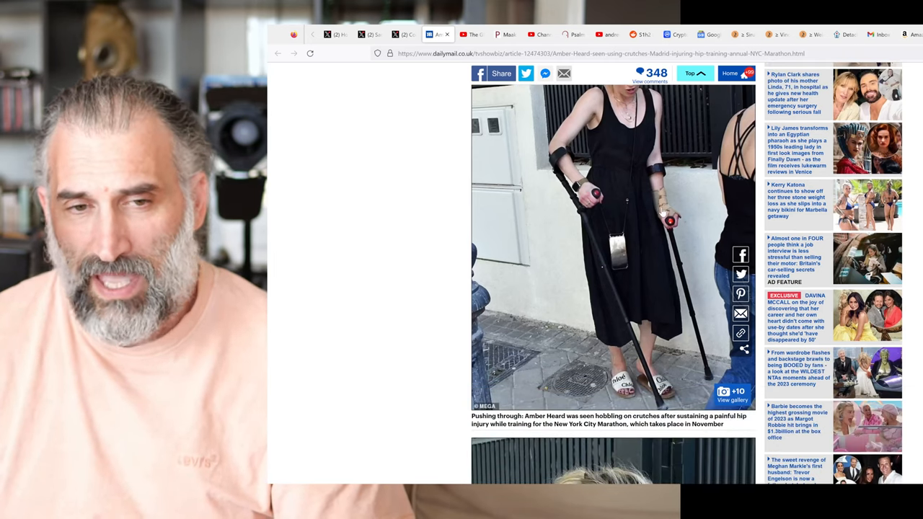
{"action": "scroll", "scroll_direction": "up", "scroll_amount": 3}
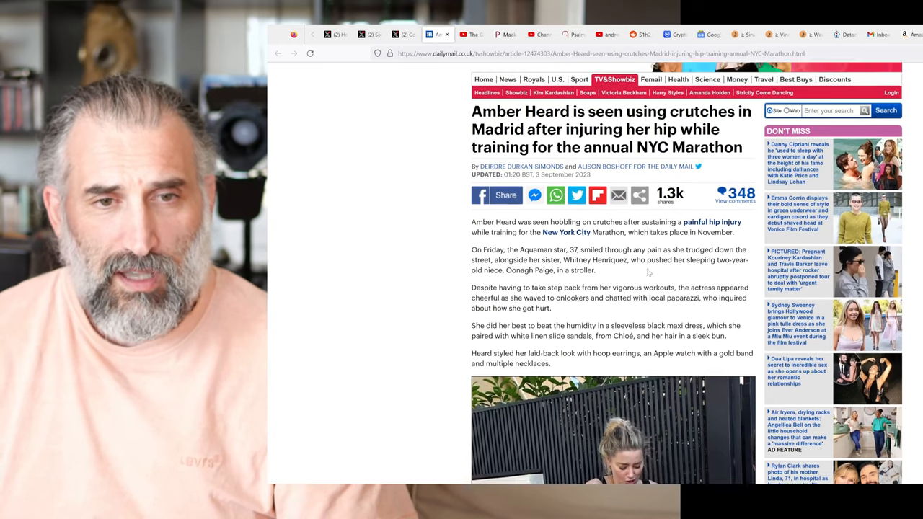
{"action": "scroll", "scroll_direction": "up", "scroll_amount": 3}
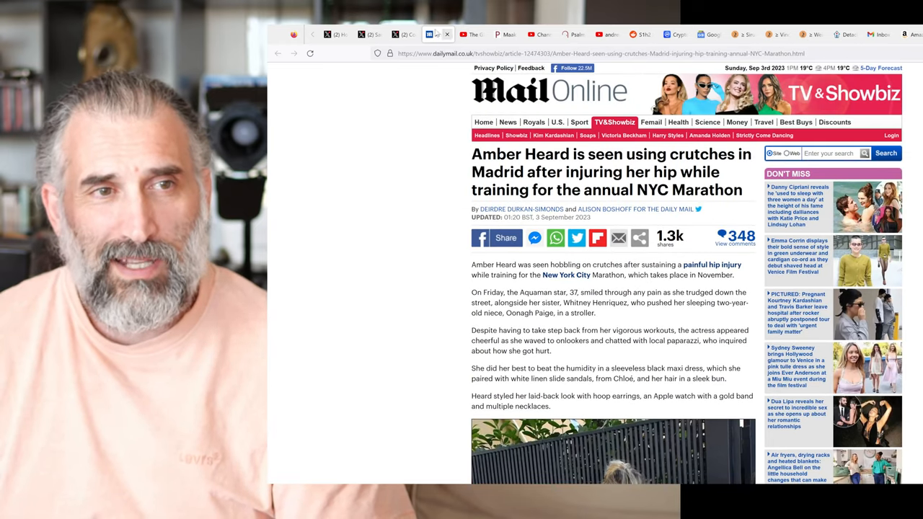
{"action": "left_click", "coordinate": [401, 34]}
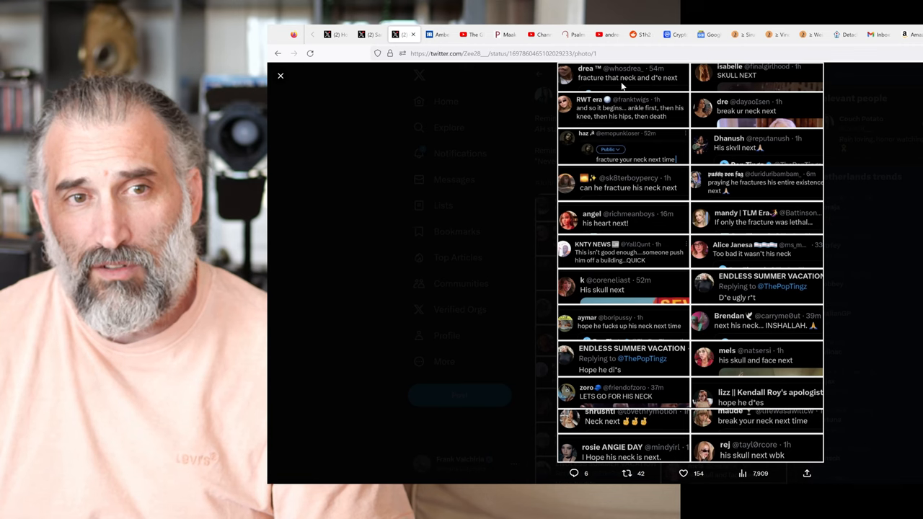
{"action": "mouse_move", "coordinate": [662, 86]}
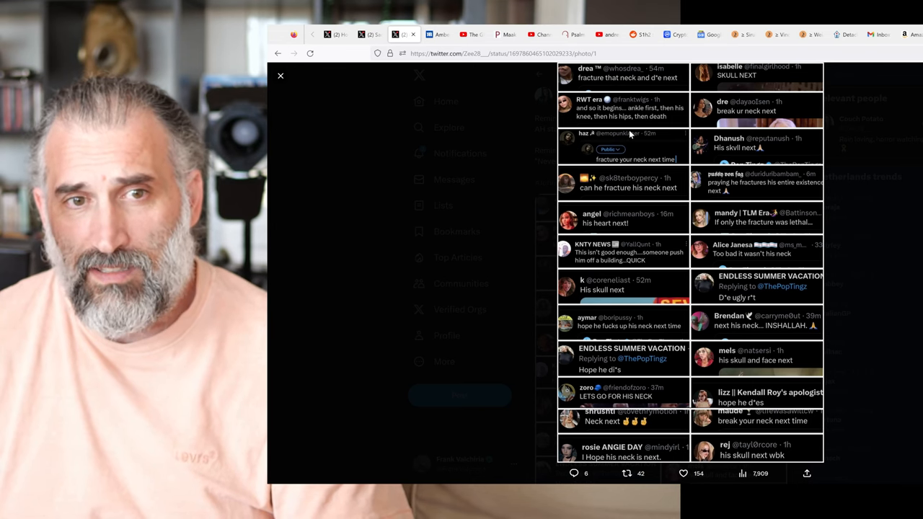
{"action": "mouse_move", "coordinate": [664, 121]}
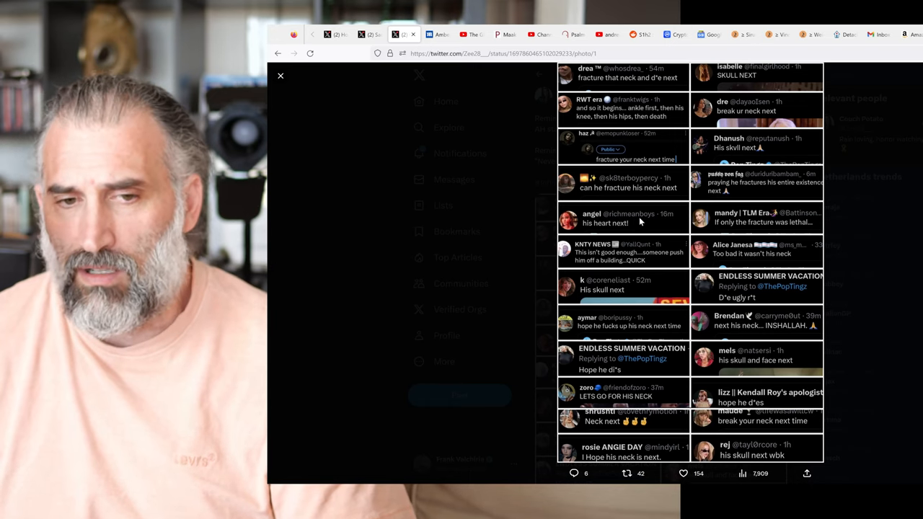
Return to the Daily Mail Amber Heard article and scroll to the crutches photo
{"action": "left_click", "coordinate": [435, 35]}
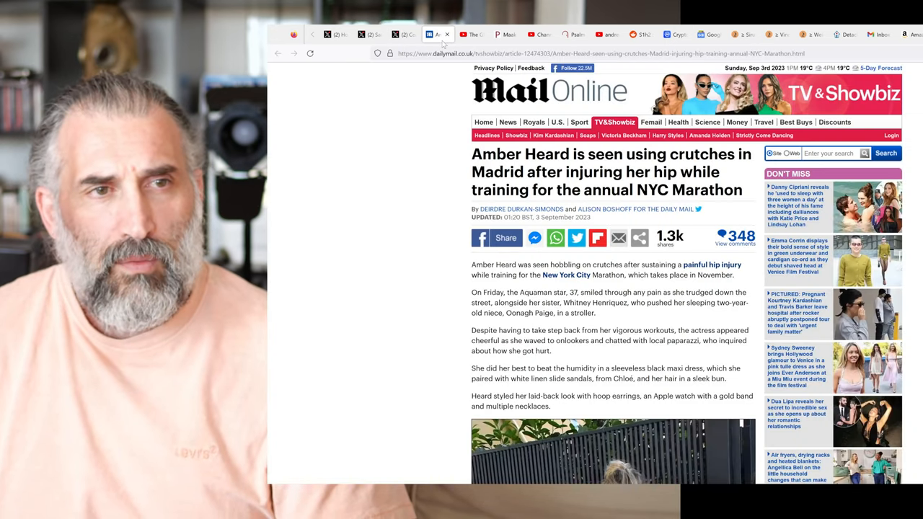
{"action": "scroll", "scroll_direction": "down", "scroll_amount": 3}
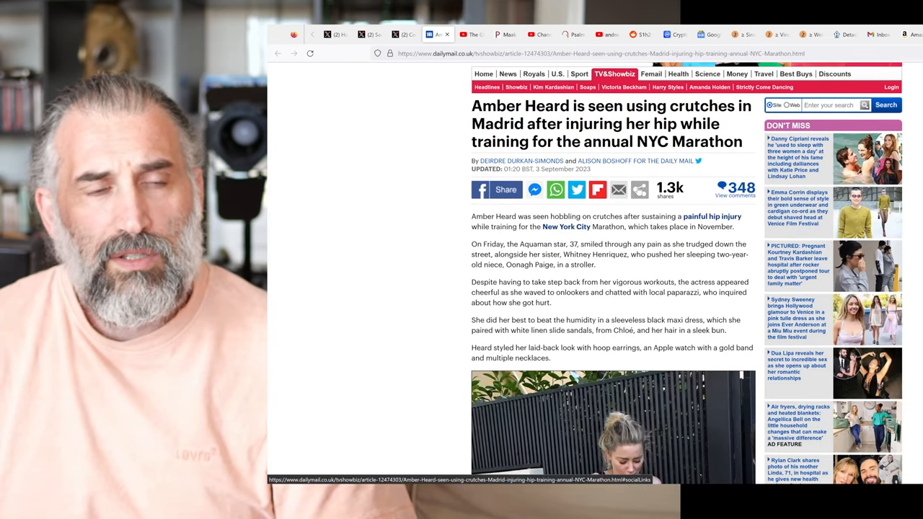
{"action": "scroll", "scroll_direction": "down", "scroll_amount": 3}
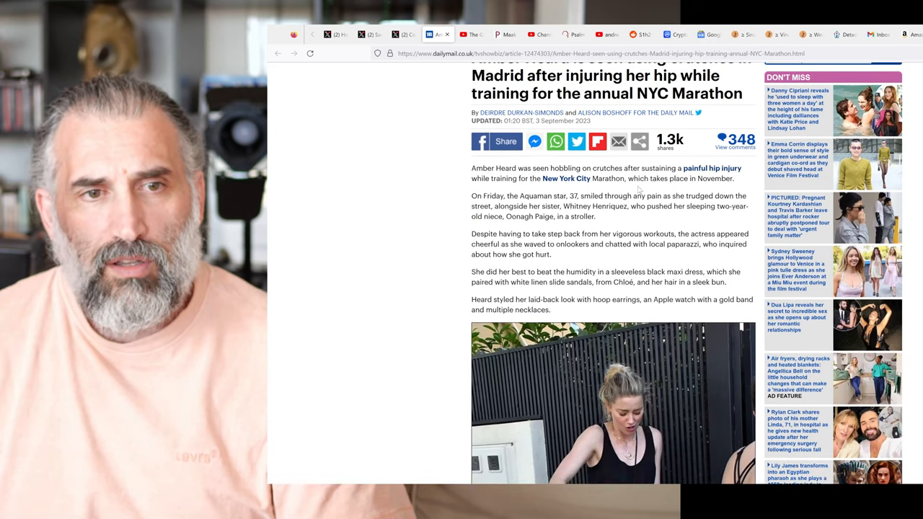
{"action": "scroll", "scroll_direction": "down", "scroll_amount": 3}
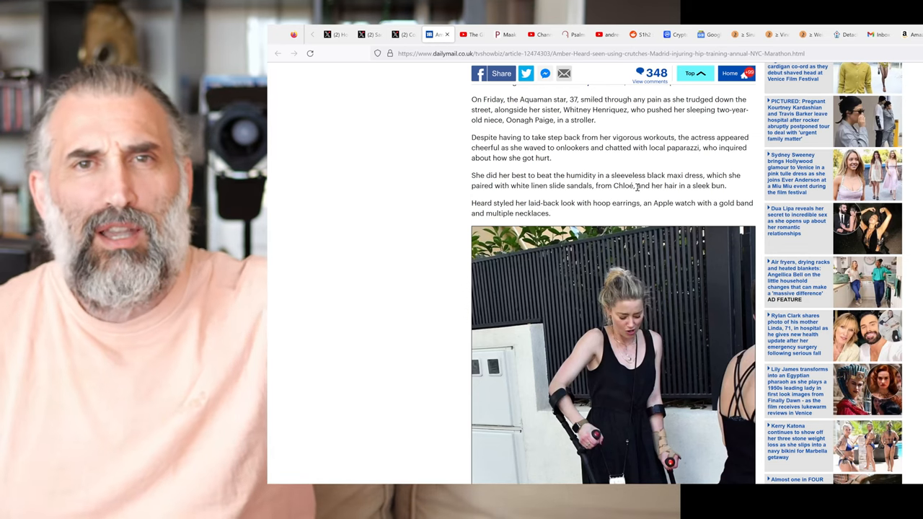
{"action": "scroll", "scroll_direction": "down", "scroll_amount": 3}
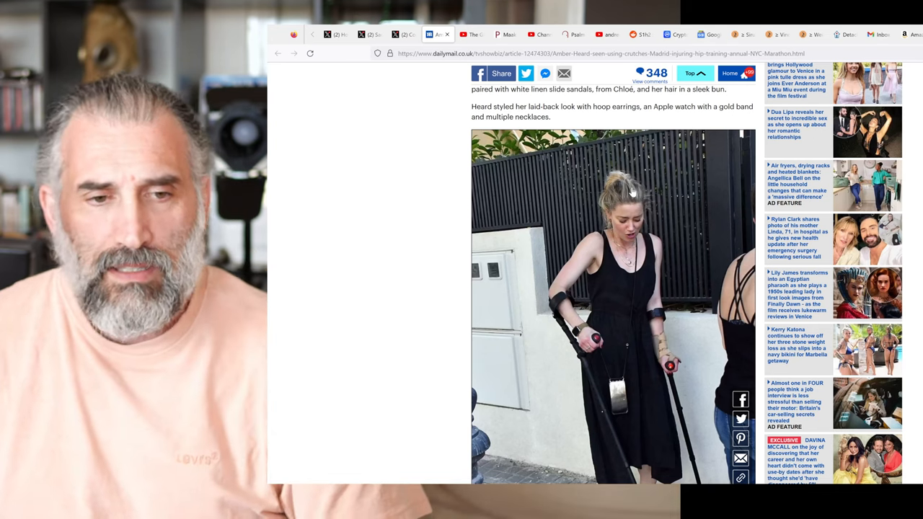
{"action": "scroll", "scroll_direction": "down", "scroll_amount": 3}
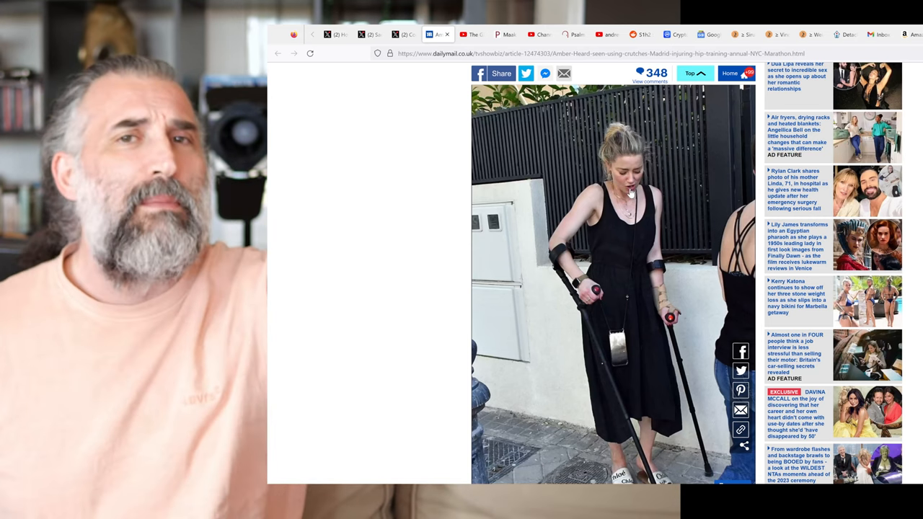
{"action": "scroll", "scroll_direction": "down", "scroll_amount": 3}
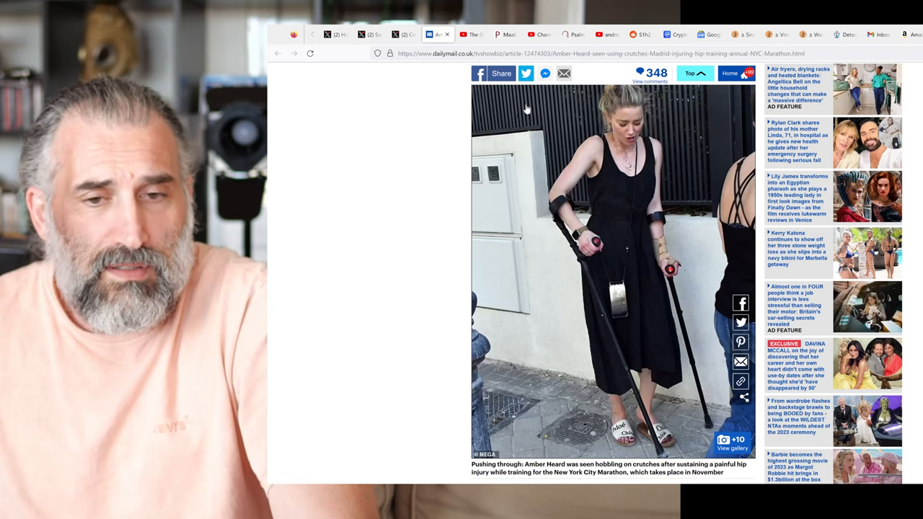
Scroll past the crutches photo to the second photo with the 'Cheerful' caption
{"action": "scroll", "scroll_direction": "down", "scroll_amount": 3}
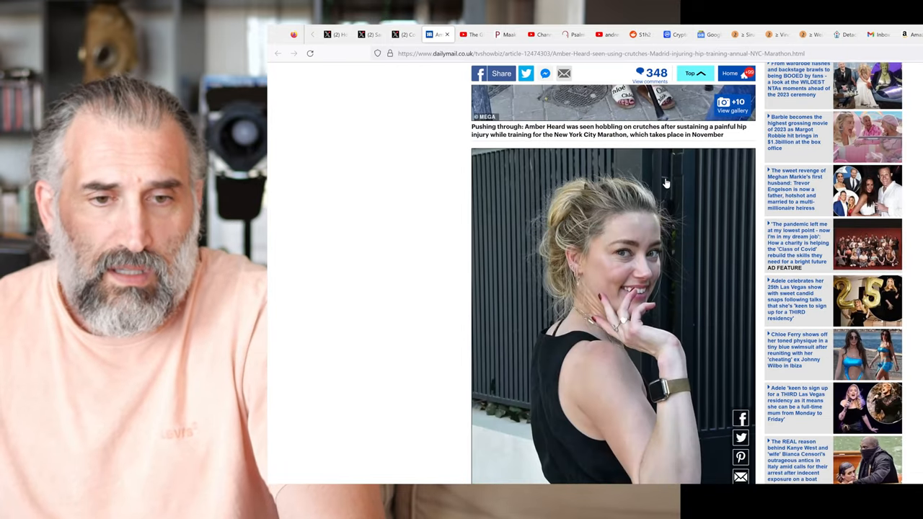
{"action": "scroll", "scroll_direction": "down", "scroll_amount": 3}
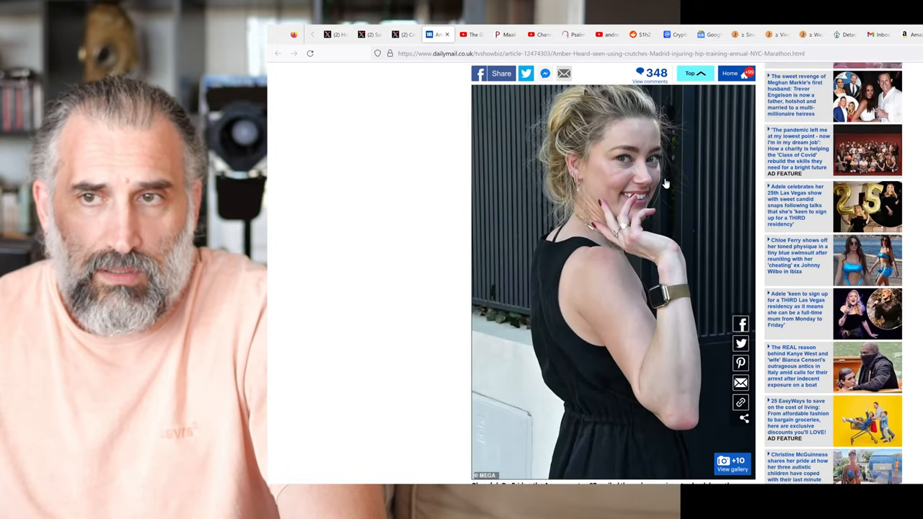
{"action": "scroll", "scroll_direction": "down", "scroll_amount": 3}
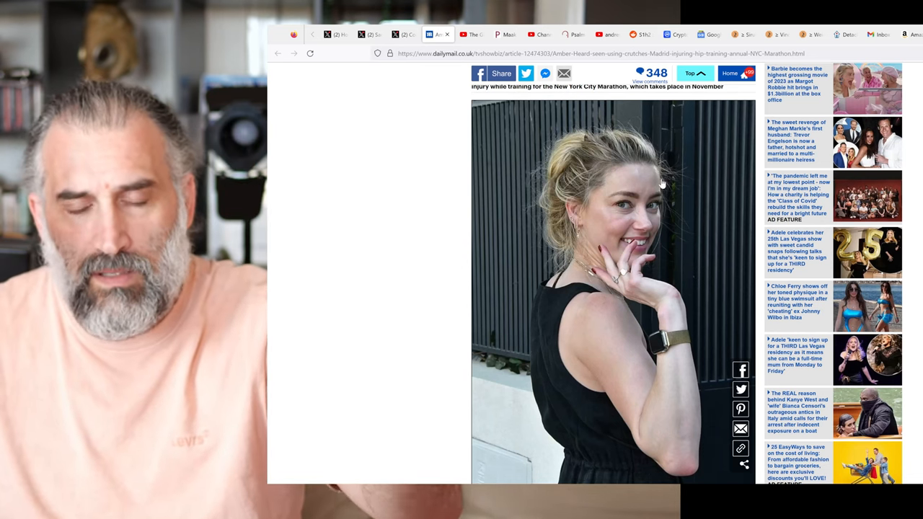
{"action": "scroll", "scroll_direction": "down", "scroll_amount": 3}
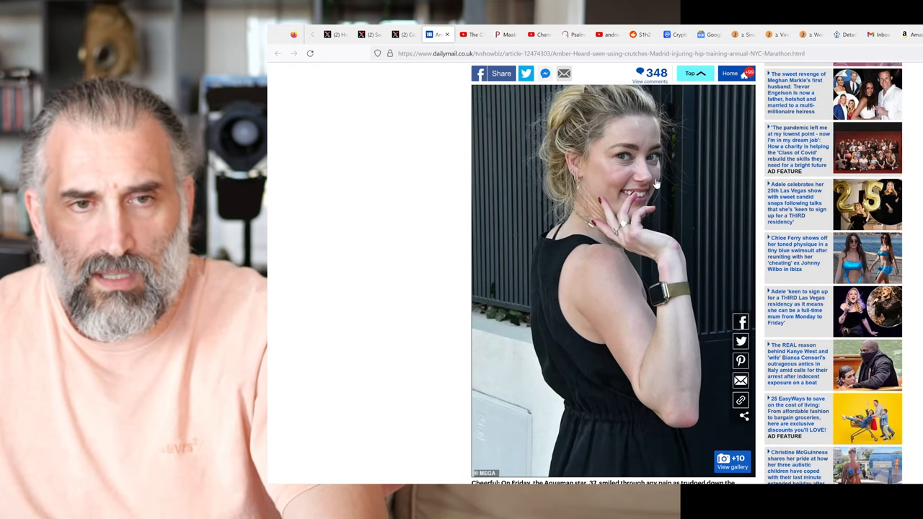
{"action": "scroll", "scroll_direction": "down", "scroll_amount": 3}
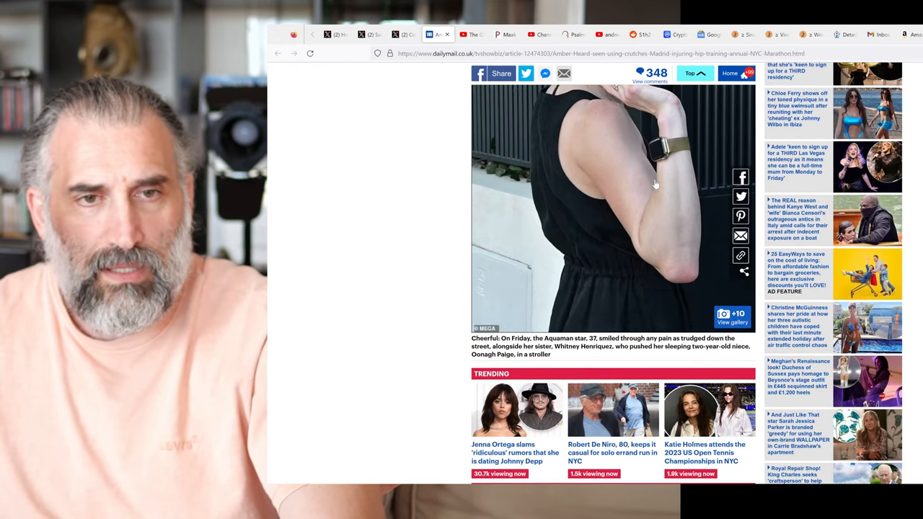
{"action": "scroll", "scroll_direction": "down", "scroll_amount": 3}
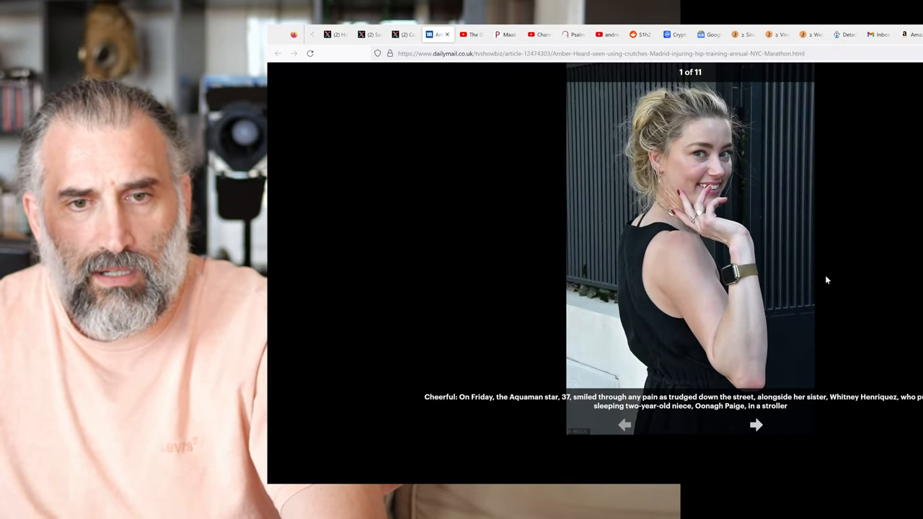
Advance to gallery image 2 of 11, scroll through the article photos, then switch to the X home feed
{"action": "left_click", "coordinate": [756, 424]}
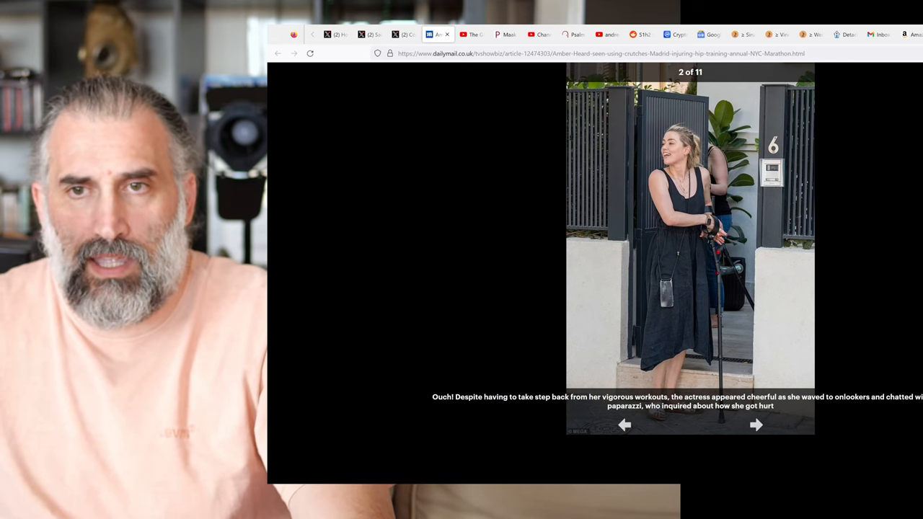
{"action": "scroll", "scroll_direction": "down", "scroll_amount": 3}
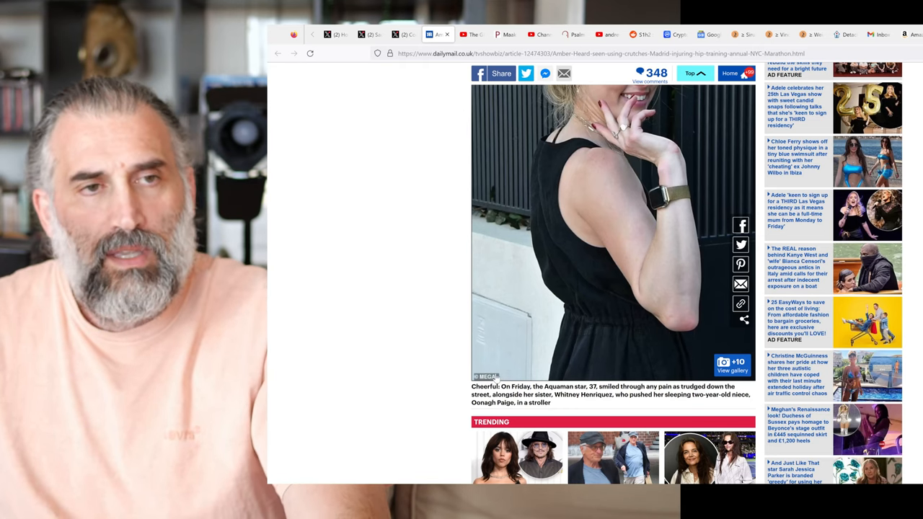
{"action": "scroll", "scroll_direction": "down", "scroll_amount": 3}
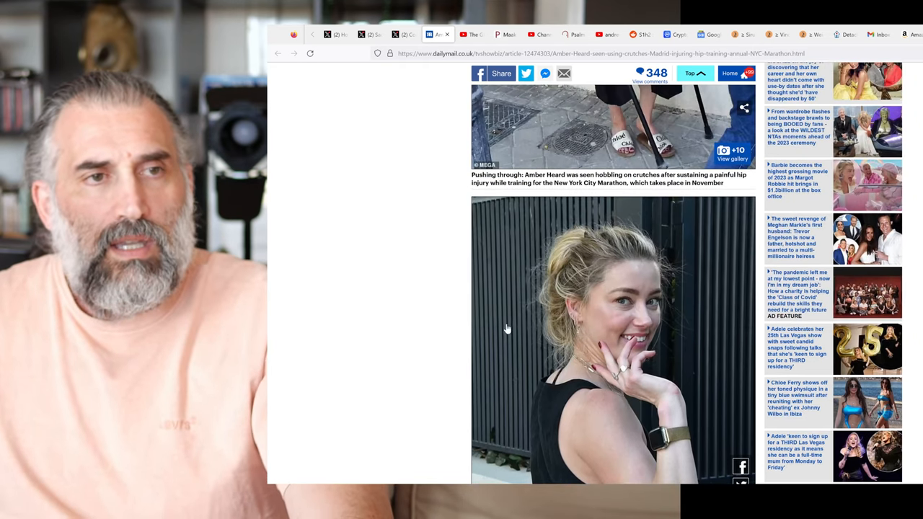
{"action": "scroll", "scroll_direction": "down", "scroll_amount": 3}
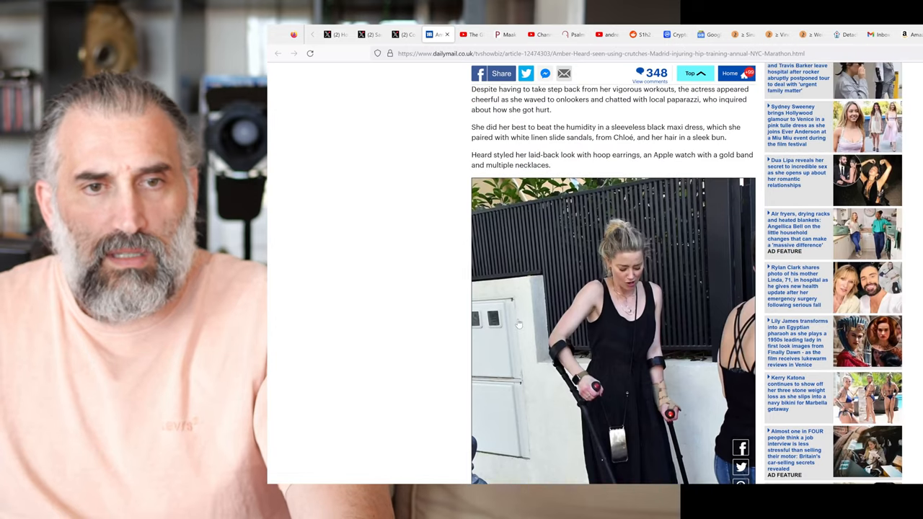
{"action": "scroll", "scroll_direction": "down", "scroll_amount": 3}
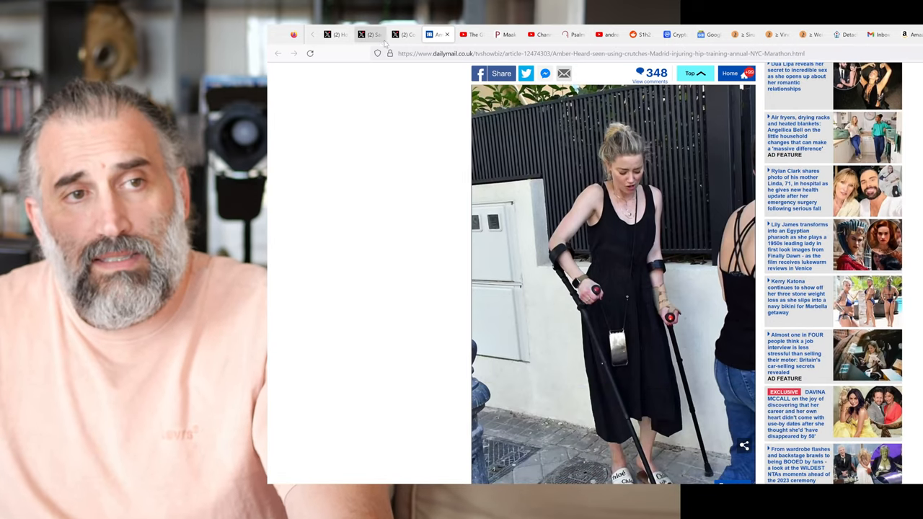
{"action": "left_click", "coordinate": [334, 35]}
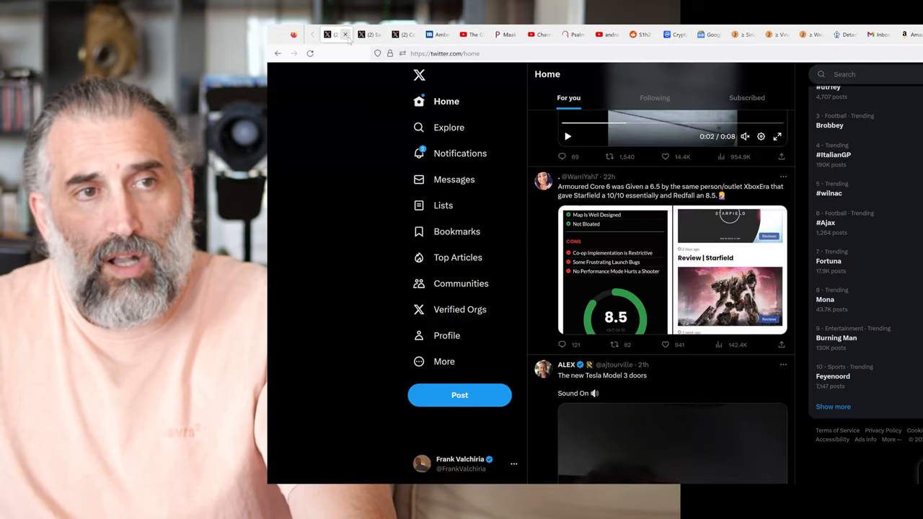
Open the PR-spin post's tab and enlarge its first Just Jared crutches screenshot
{"action": "left_click", "coordinate": [369, 35]}
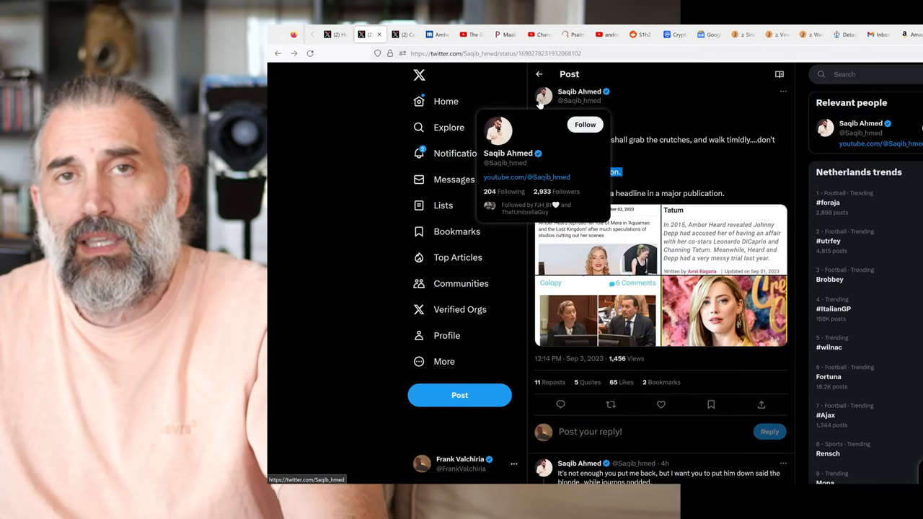
{"action": "mouse_move", "coordinate": [305, 158]}
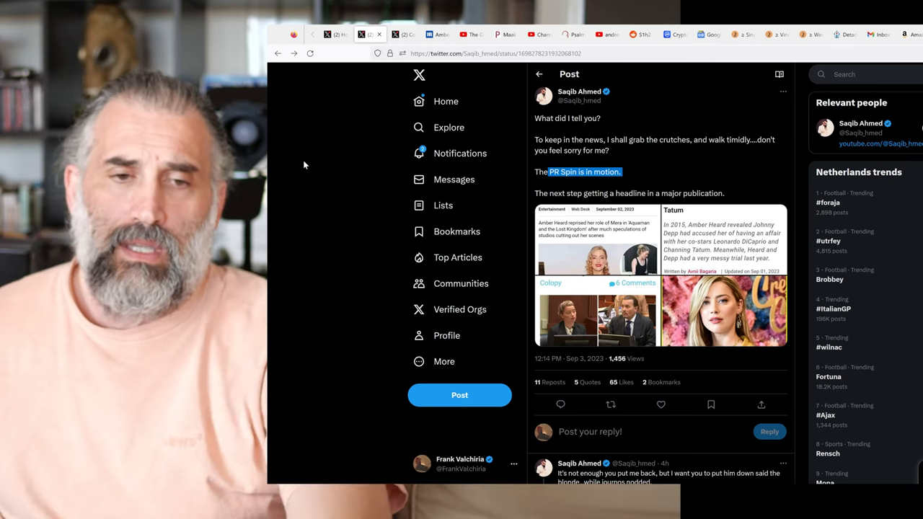
{"action": "mouse_move", "coordinate": [314, 209]}
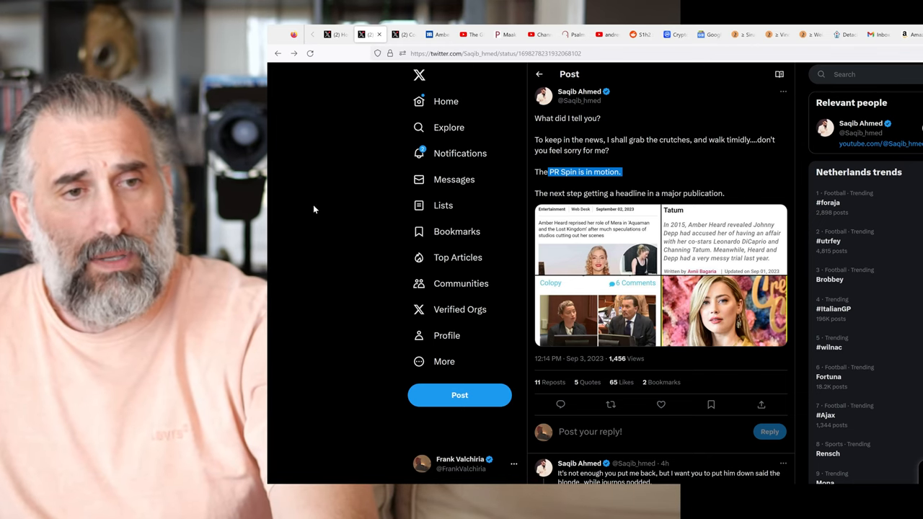
{"action": "mouse_move", "coordinate": [569, 100]}
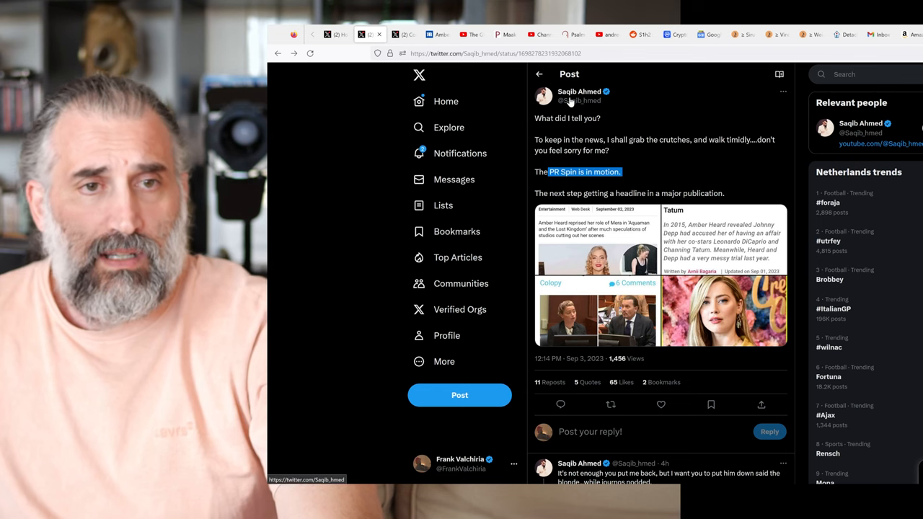
{"action": "mouse_move", "coordinate": [674, 110]}
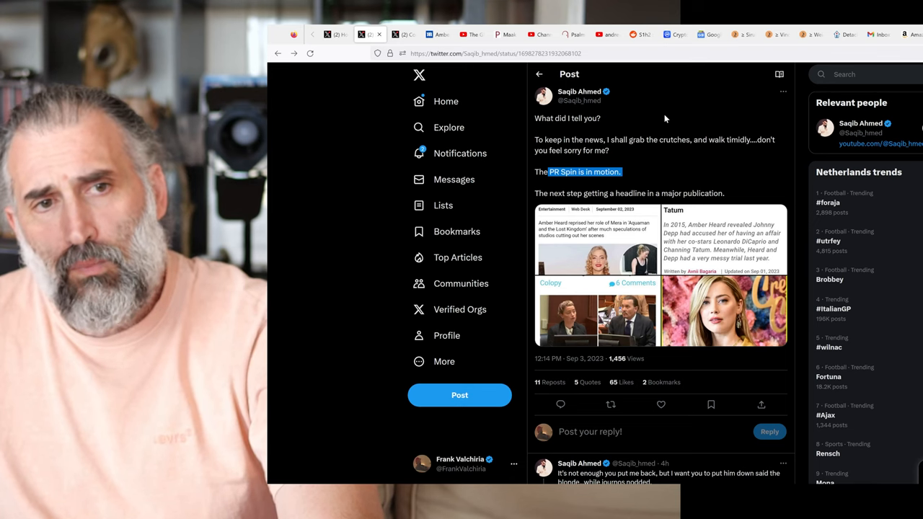
{"action": "mouse_move", "coordinate": [612, 150]}
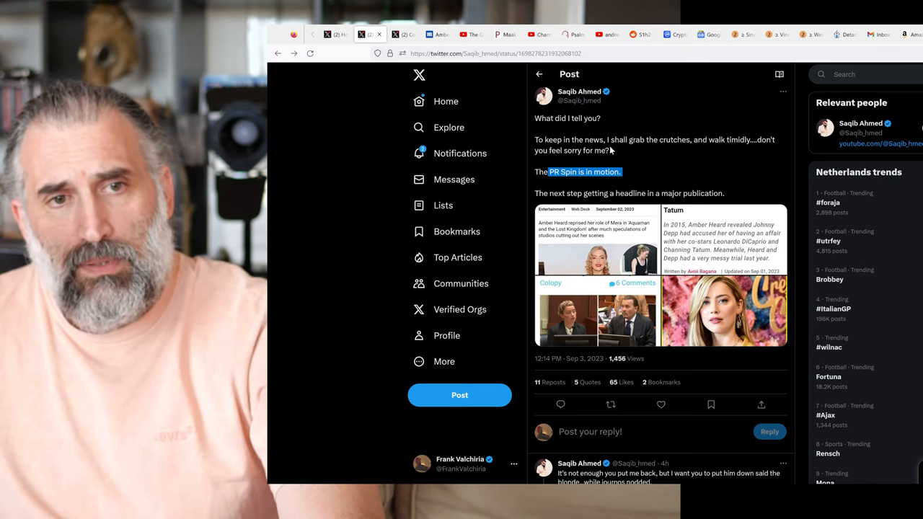
{"action": "mouse_move", "coordinate": [727, 145]}
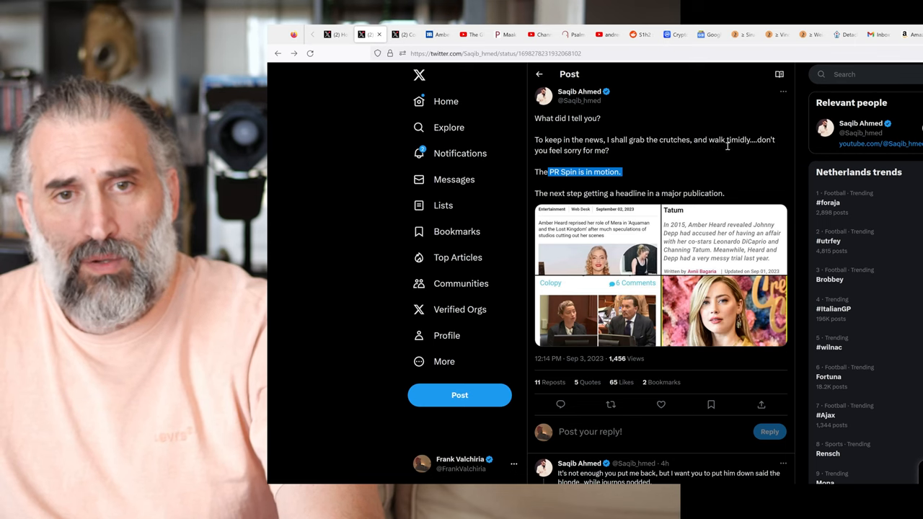
{"action": "mouse_move", "coordinate": [623, 158]}
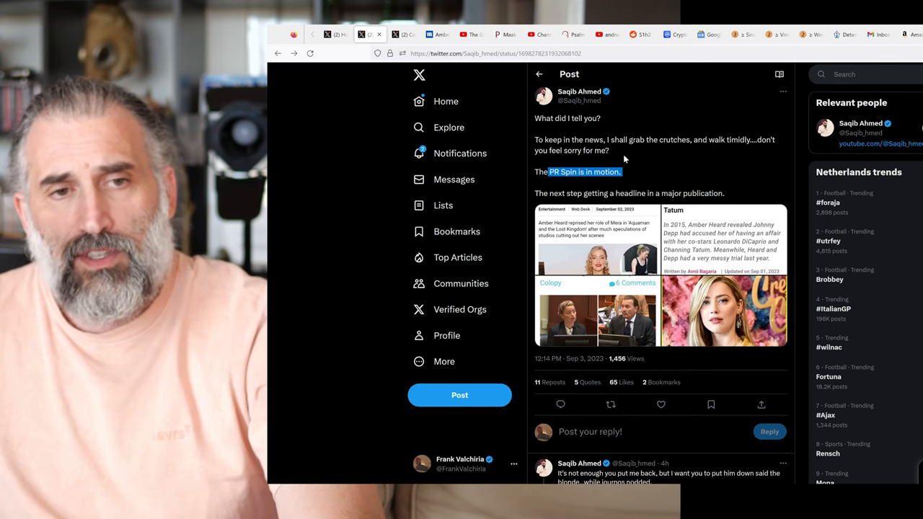
{"action": "mouse_move", "coordinate": [646, 179]}
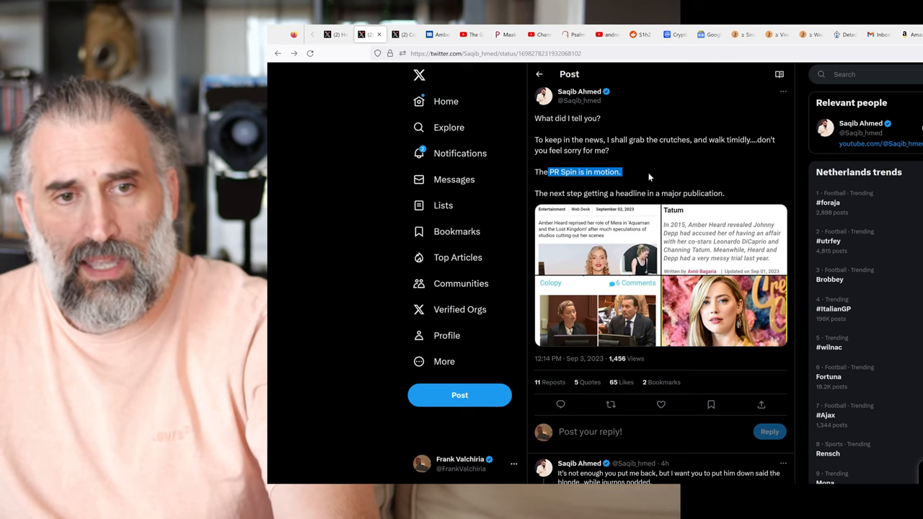
{"action": "mouse_move", "coordinate": [608, 239]}
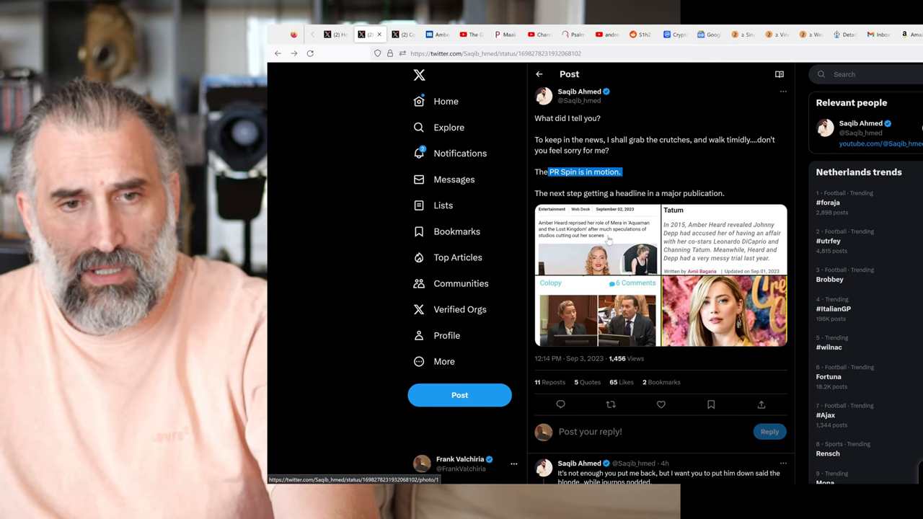
{"action": "left_click", "coordinate": [595, 238]}
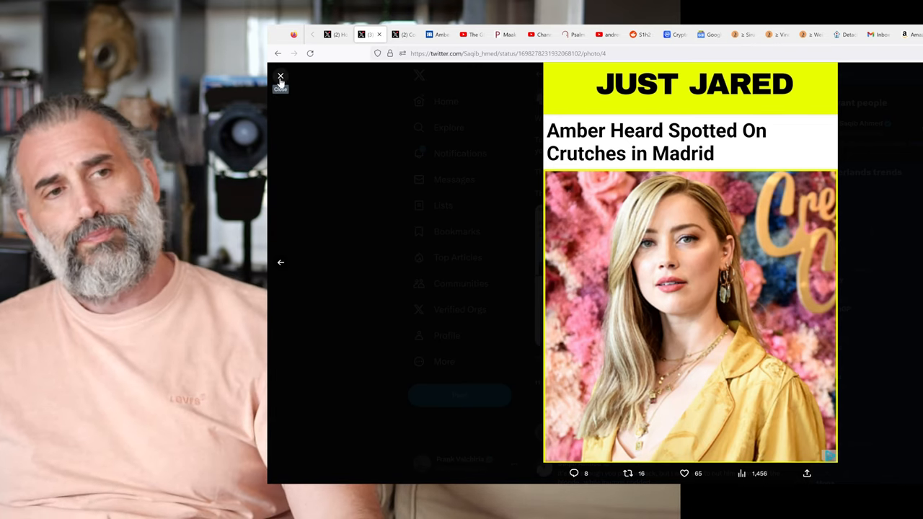
Close the enlarged Just Jared screenshot to return to the PR-spin post
{"action": "left_click", "coordinate": [280, 78]}
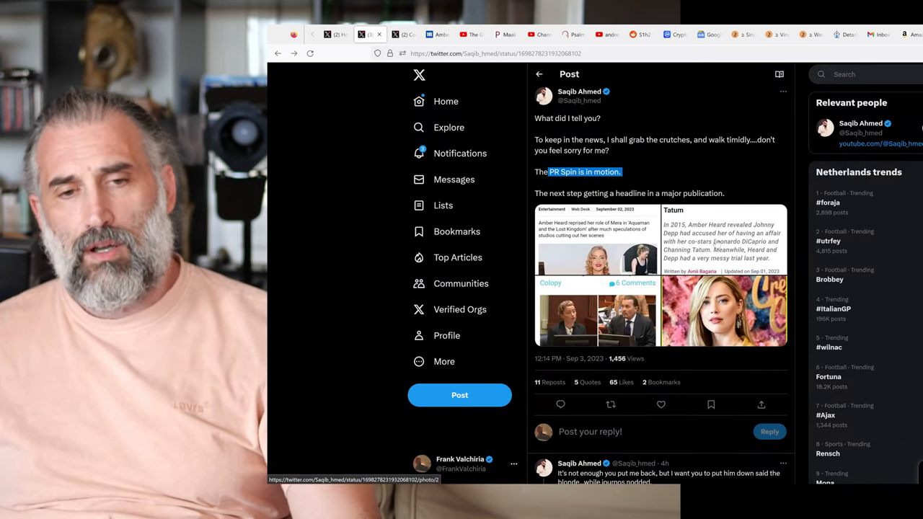
{"action": "mouse_move", "coordinate": [731, 176]}
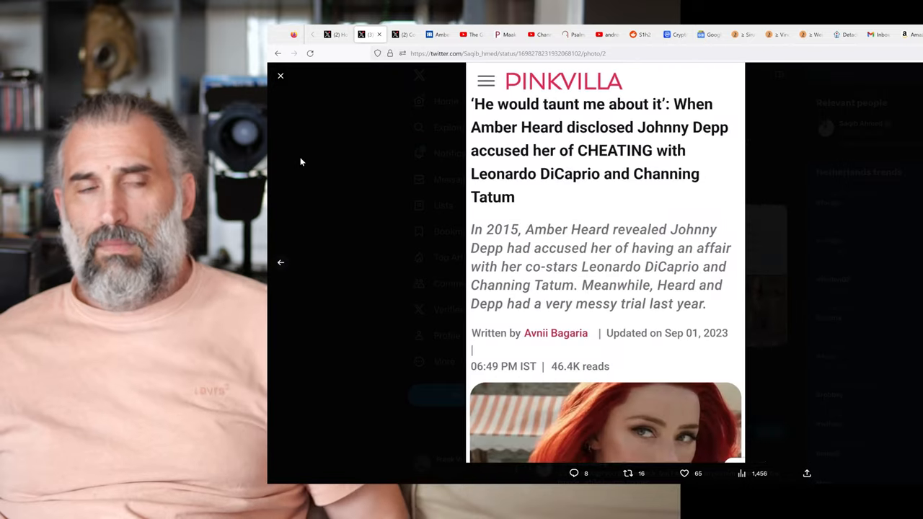
{"action": "left_click", "coordinate": [280, 75]}
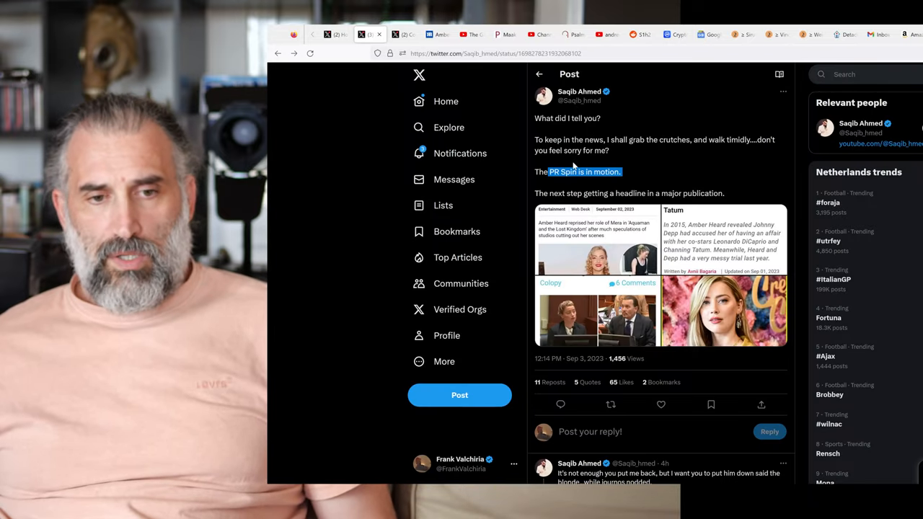
{"action": "scroll", "scroll_direction": "down", "scroll_amount": 3}
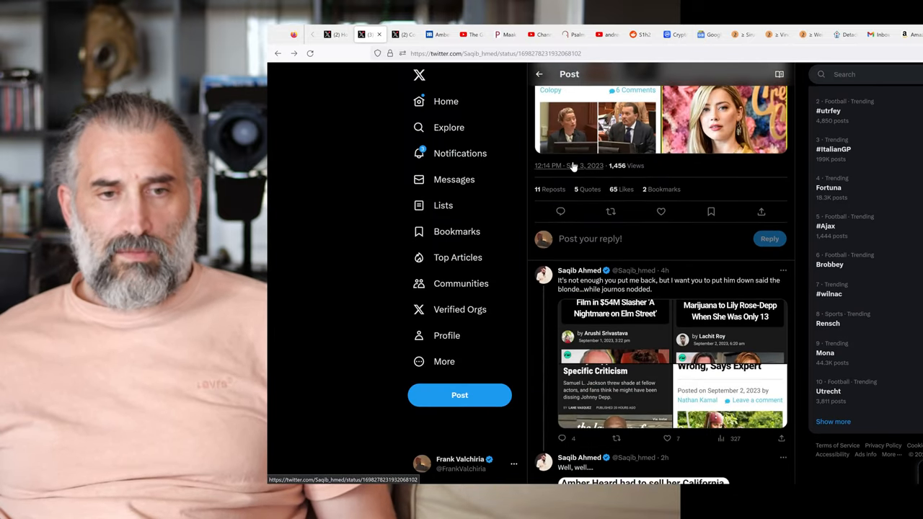